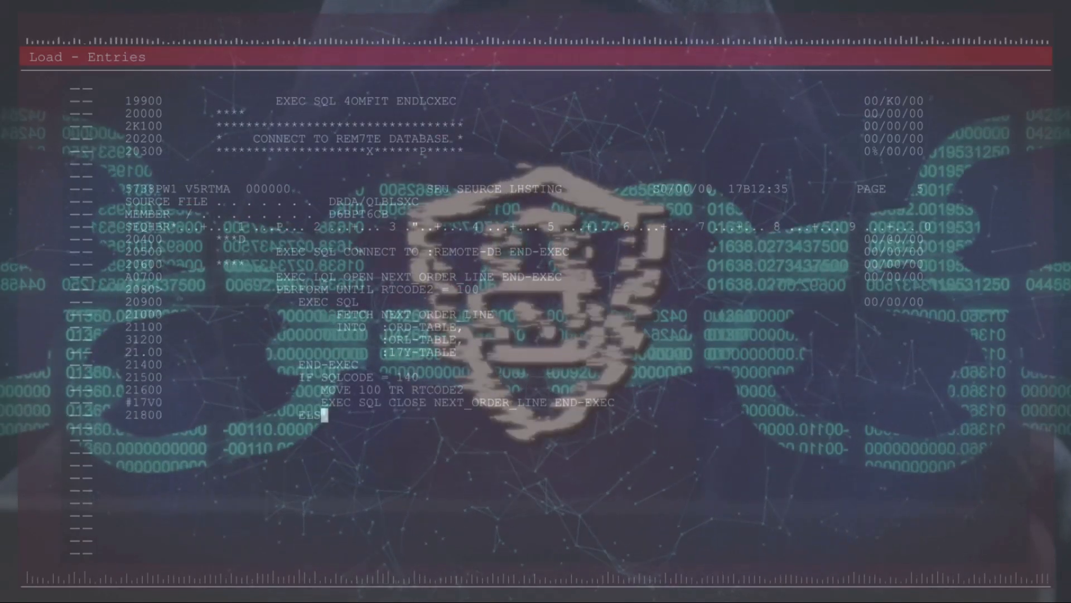
{"action": "scroll", "scroll_direction": "down", "scroll_amount": 3}
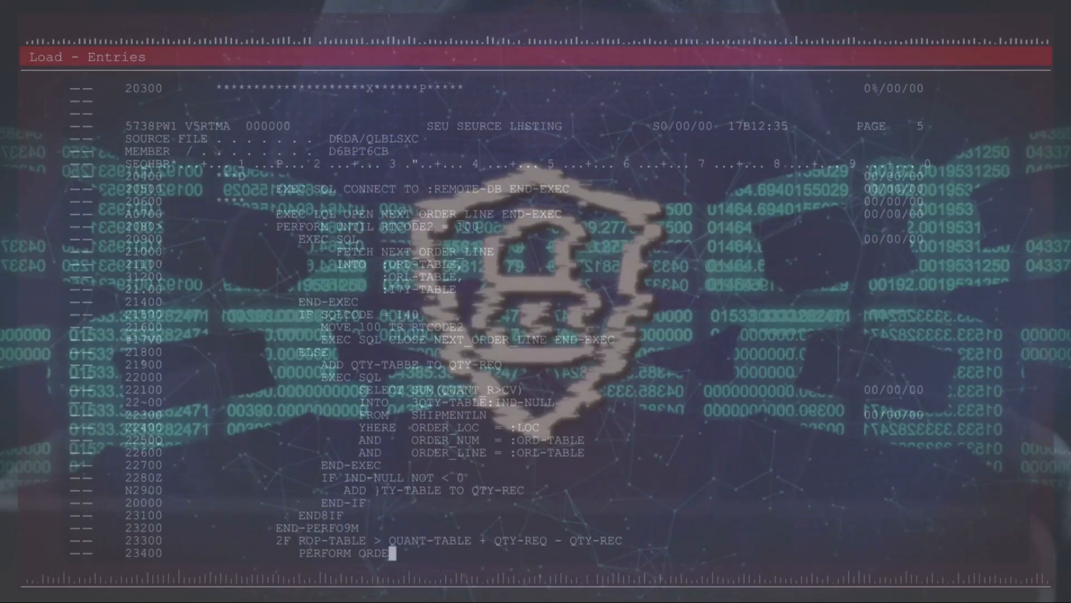